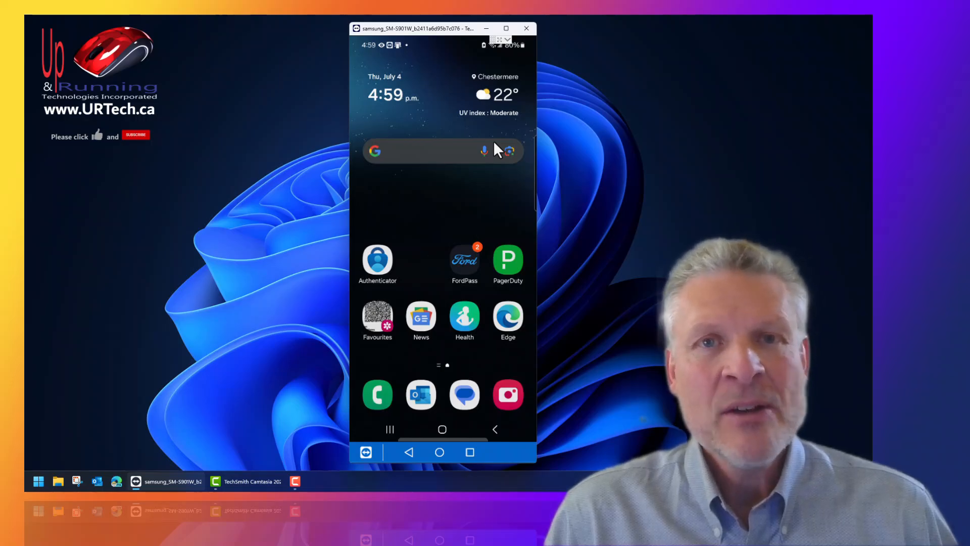
mouse_move(458, 202)
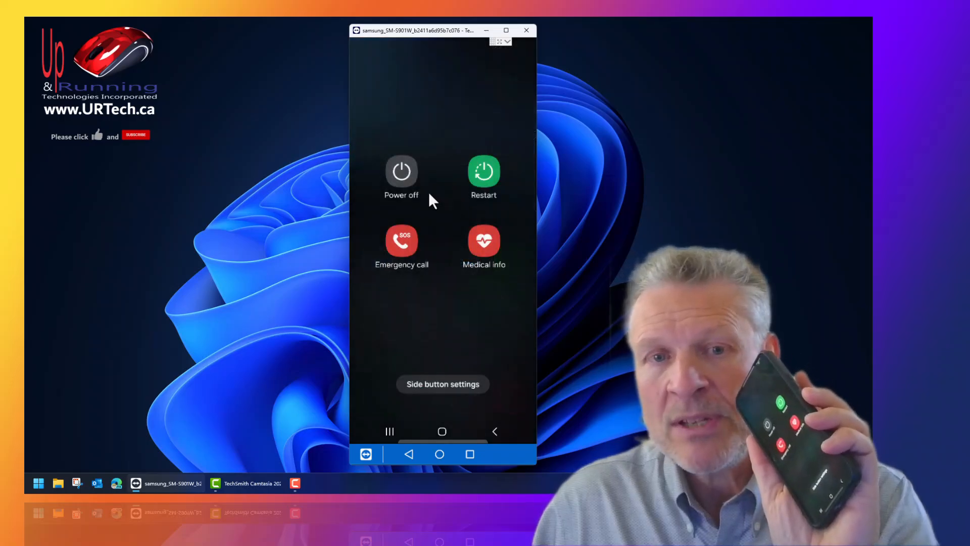
Choose Power off from the mirrored phone's power menu.
left_click(400, 171)
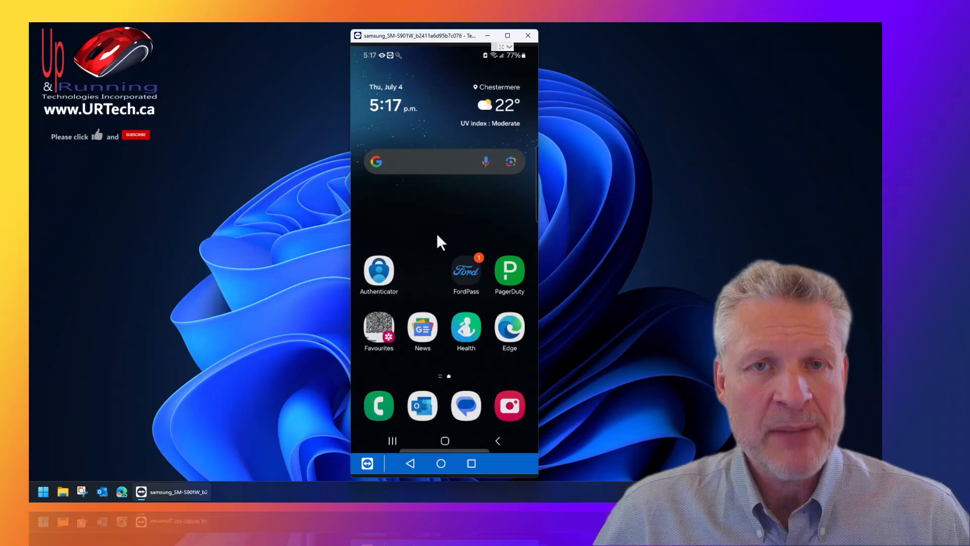
mouse_move(467, 275)
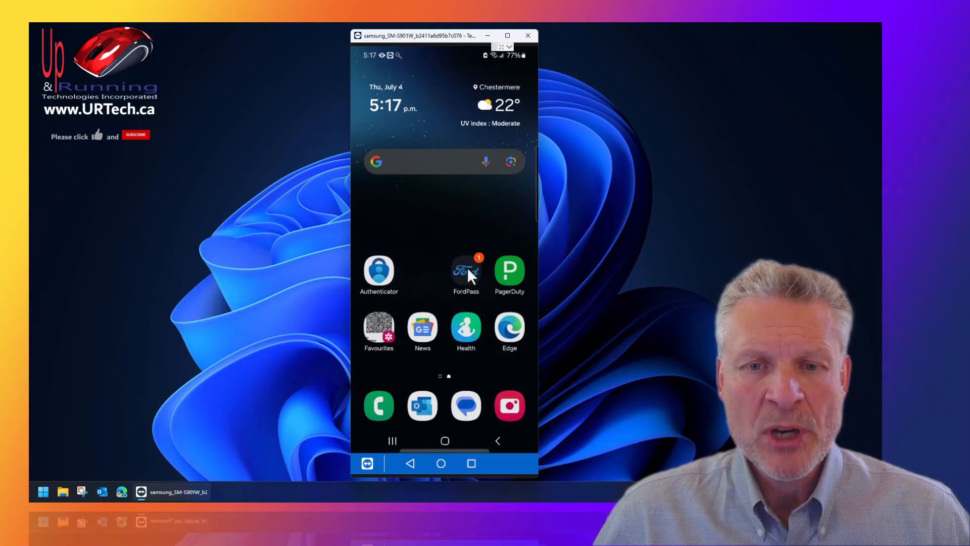
Launch FordPass from the phone's home screen to confirm the app still works.
left_click(466, 272)
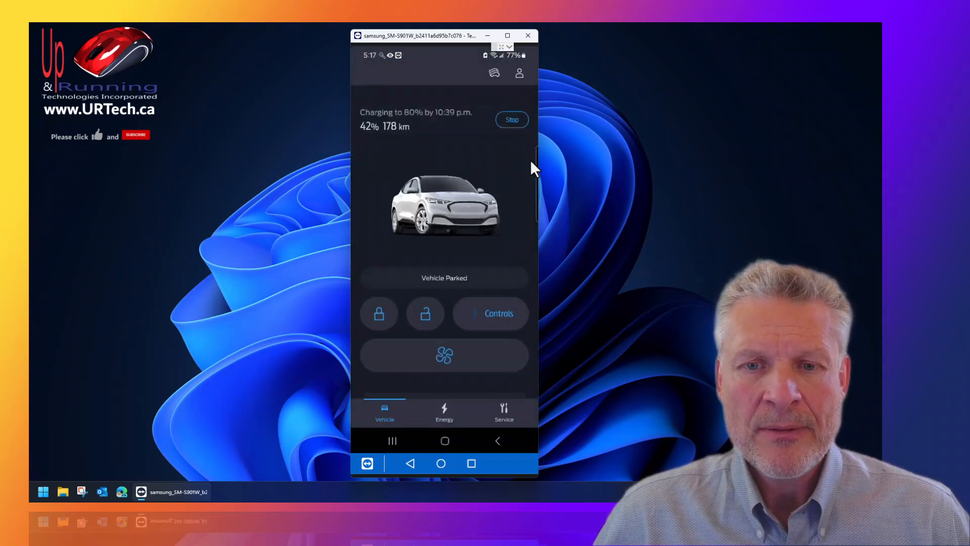